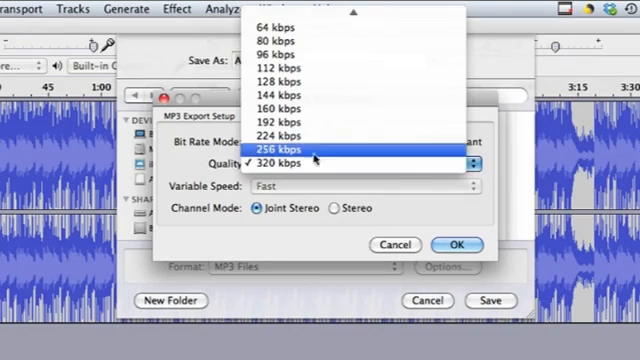
Step: Scroll the MP3 Quality bit rate list, then cancel the export dialogs
{"action": "scroll", "scroll_direction": "up", "scroll_amount": 3}
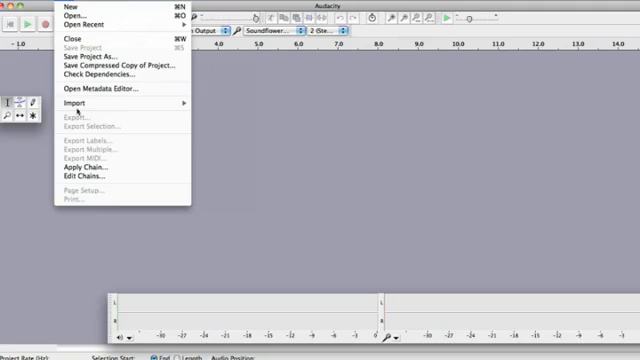
Step: Open AUDIO FILE.mp3 from the Desktop as a project
{"action": "left_click", "coordinate": [73, 103]}
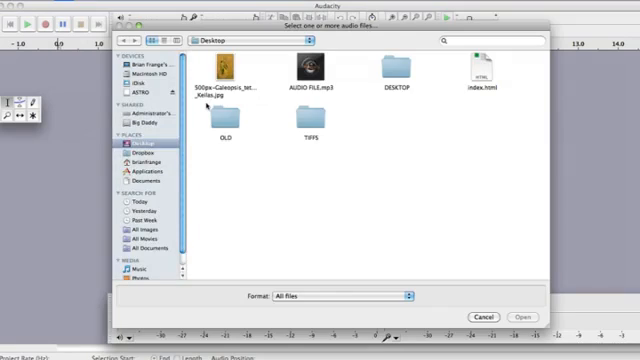
{"action": "left_click", "coordinate": [518, 316]}
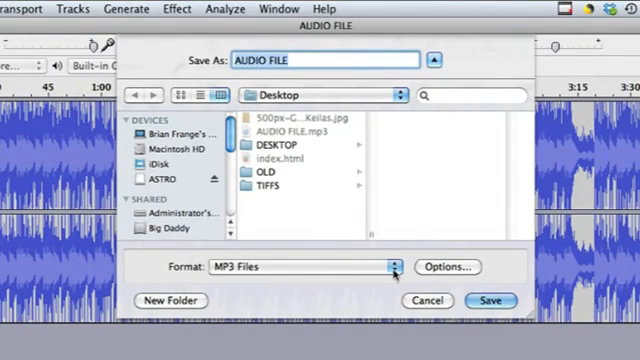
Step: Open the MP3 options showing Constant bit rate at 320 kbps with Joint Stereo
{"action": "left_click", "coordinate": [446, 267]}
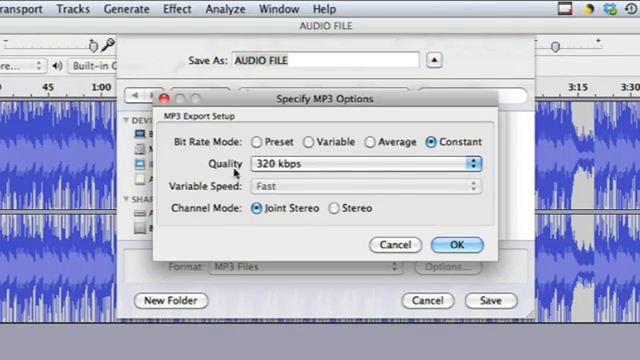